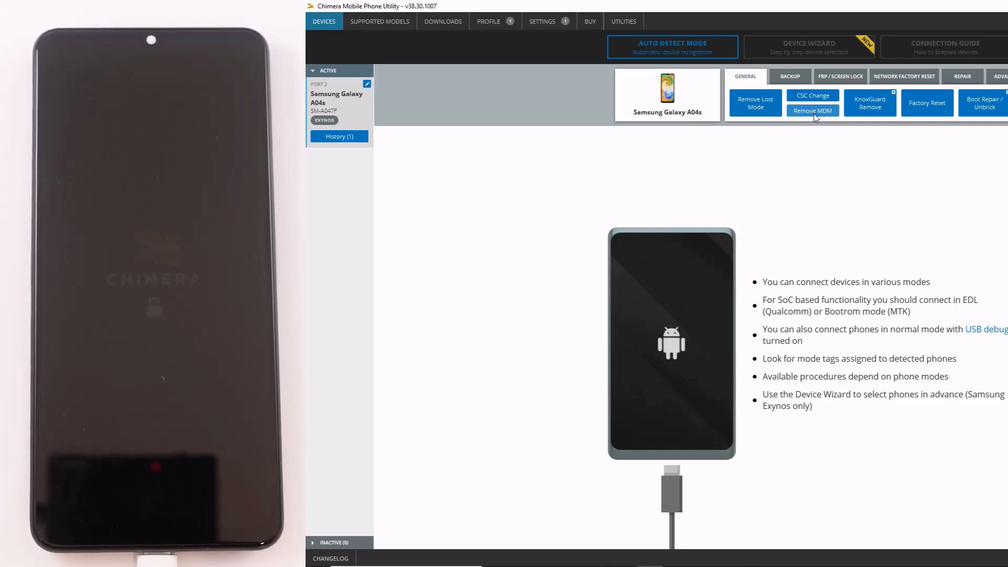
- Start the Remove MDM procedure on the detected Samsung Galaxy A04s
{"action": "left_click", "coordinate": [812, 110]}
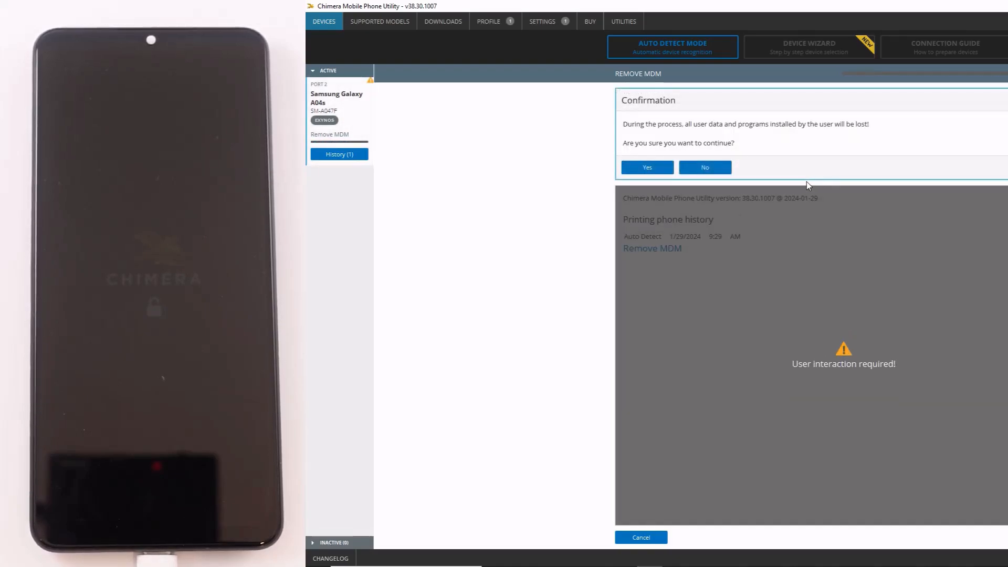
- Confirm data loss, let Remove MDM finish at 100%, and hide the results panel
{"action": "left_click", "coordinate": [646, 167]}
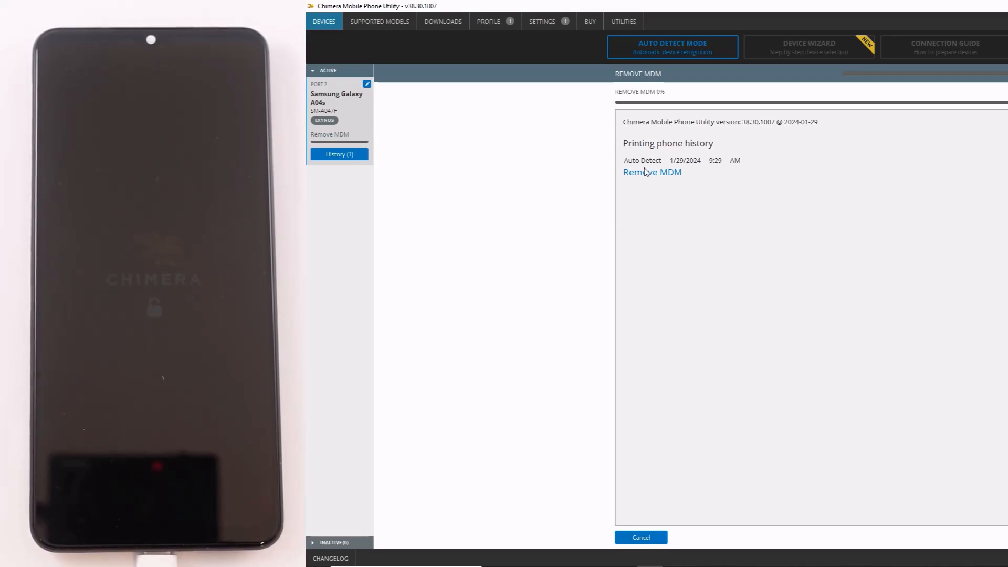
{"action": "mouse_move", "coordinate": [663, 203]}
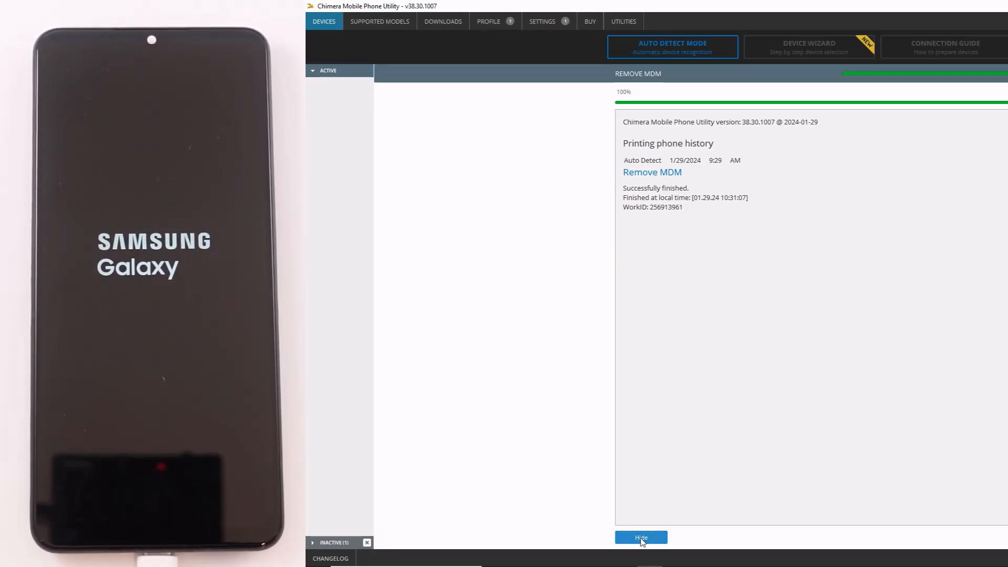
{"action": "left_click", "coordinate": [640, 538]}
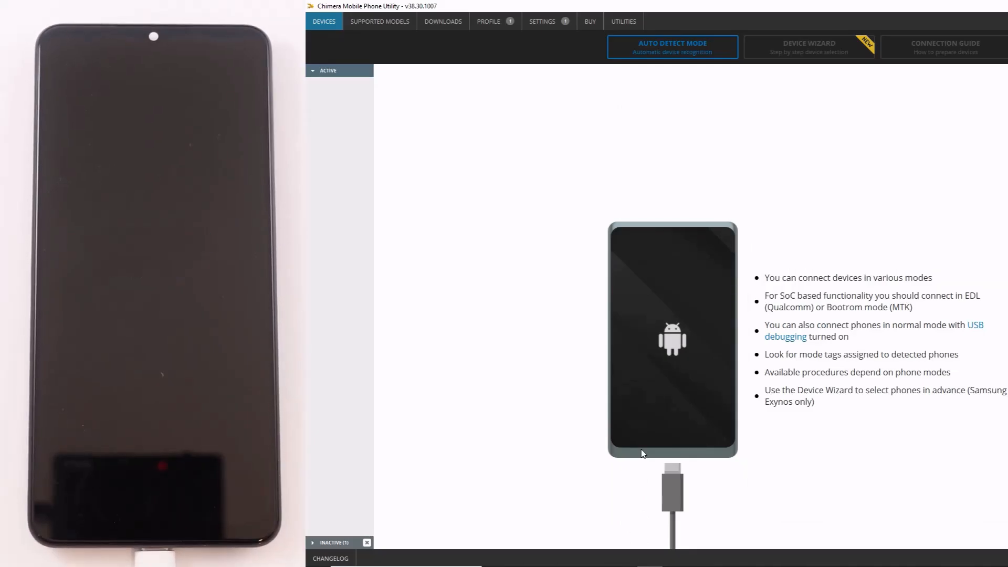